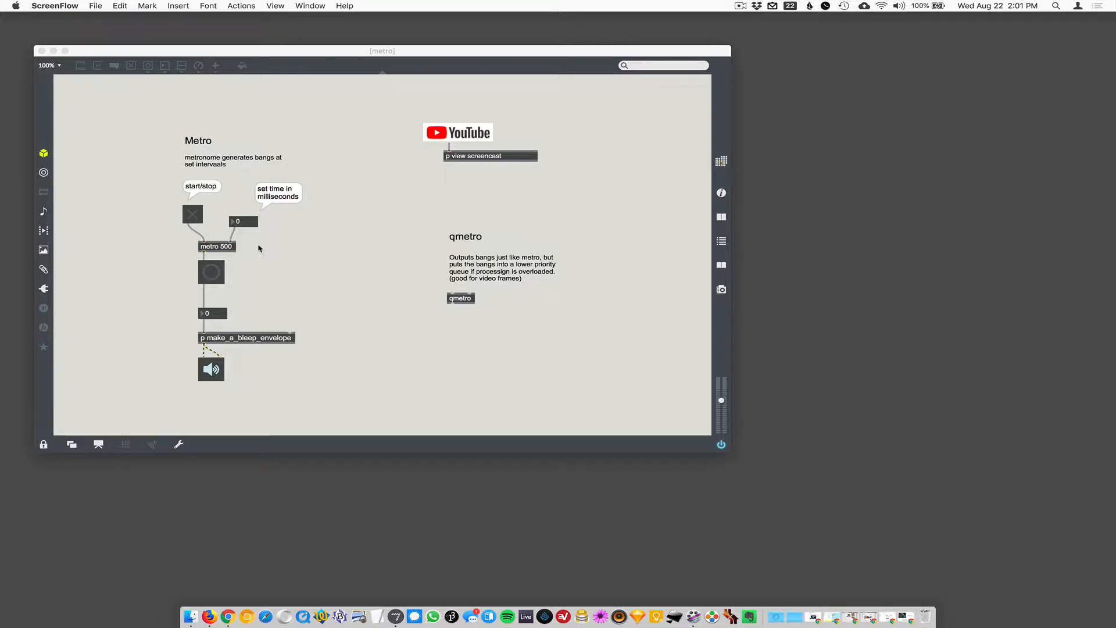
mouse_move(476, 279)
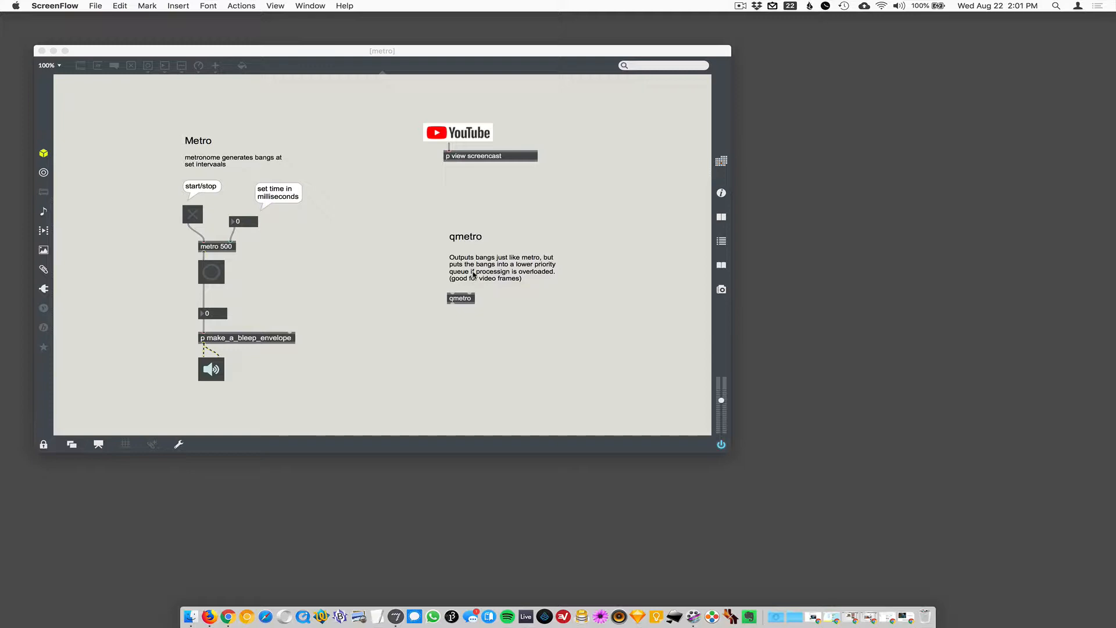
mouse_move(351, 219)
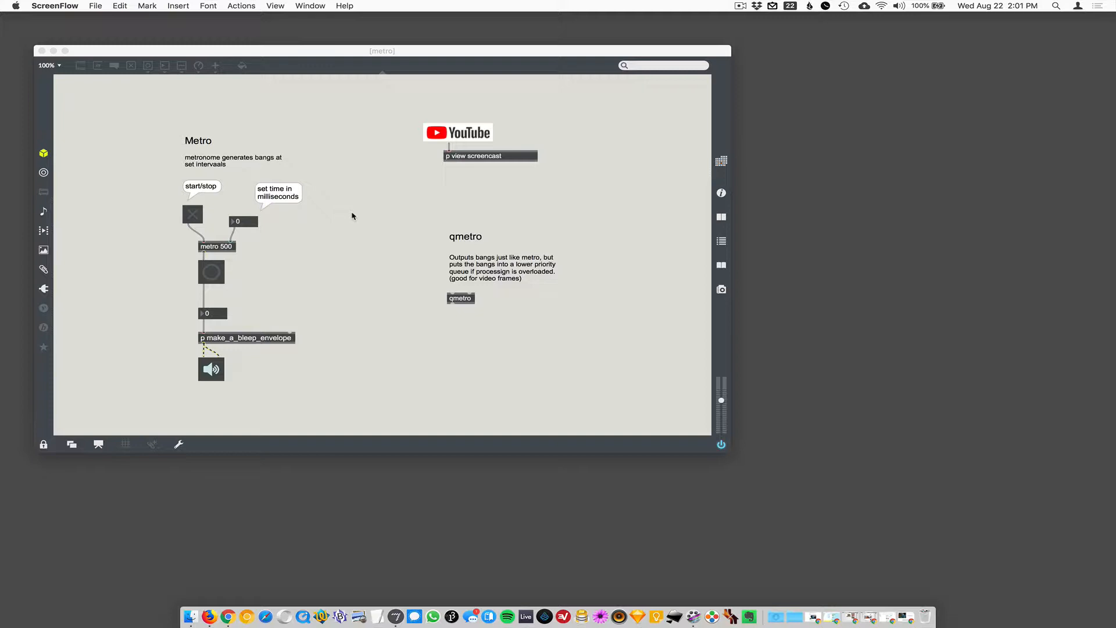
mouse_move(265, 198)
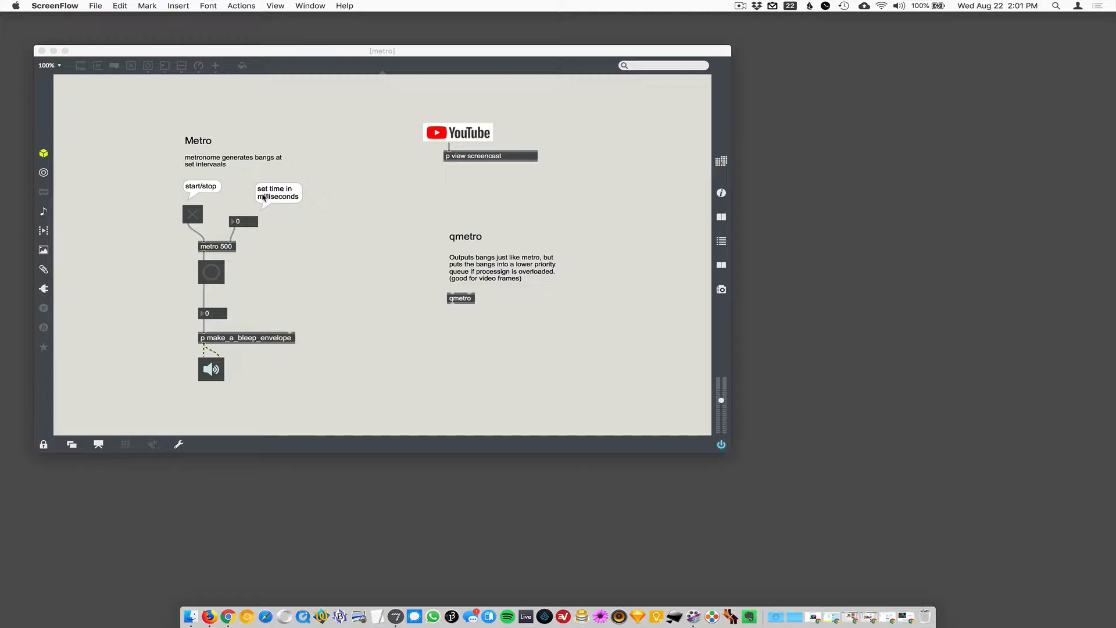
mouse_move(356, 199)
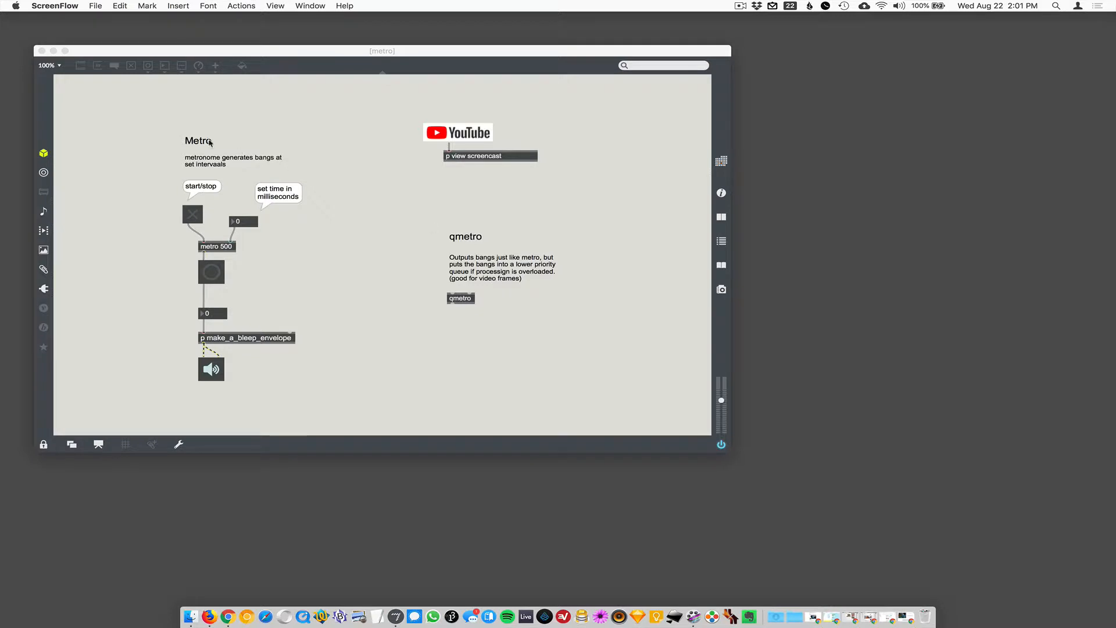
mouse_move(480, 230)
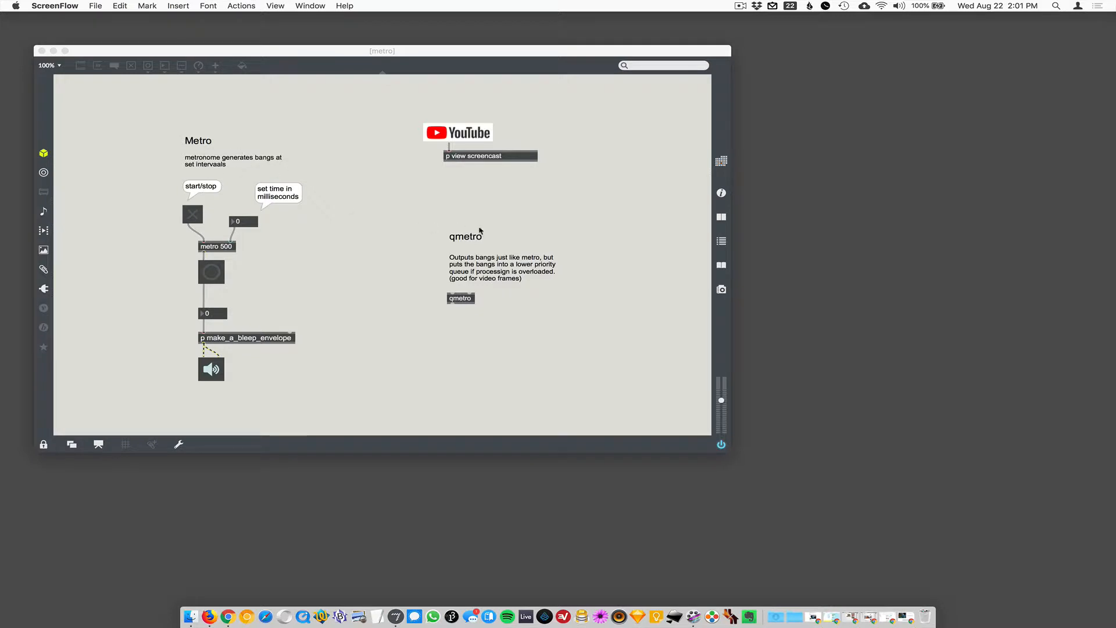
mouse_move(498, 234)
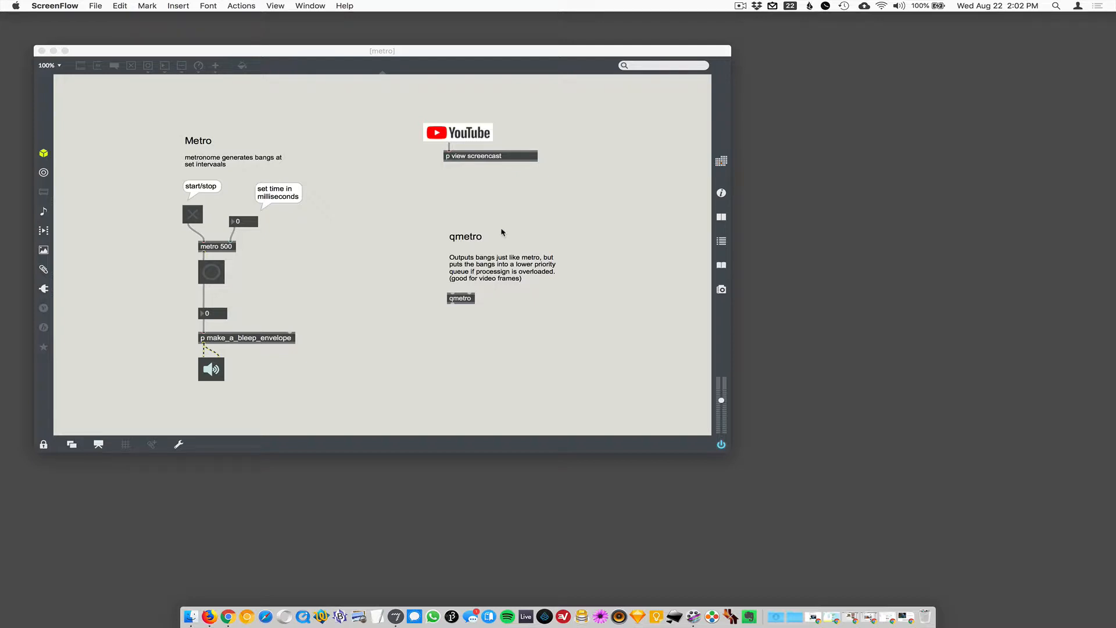
mouse_move(463, 243)
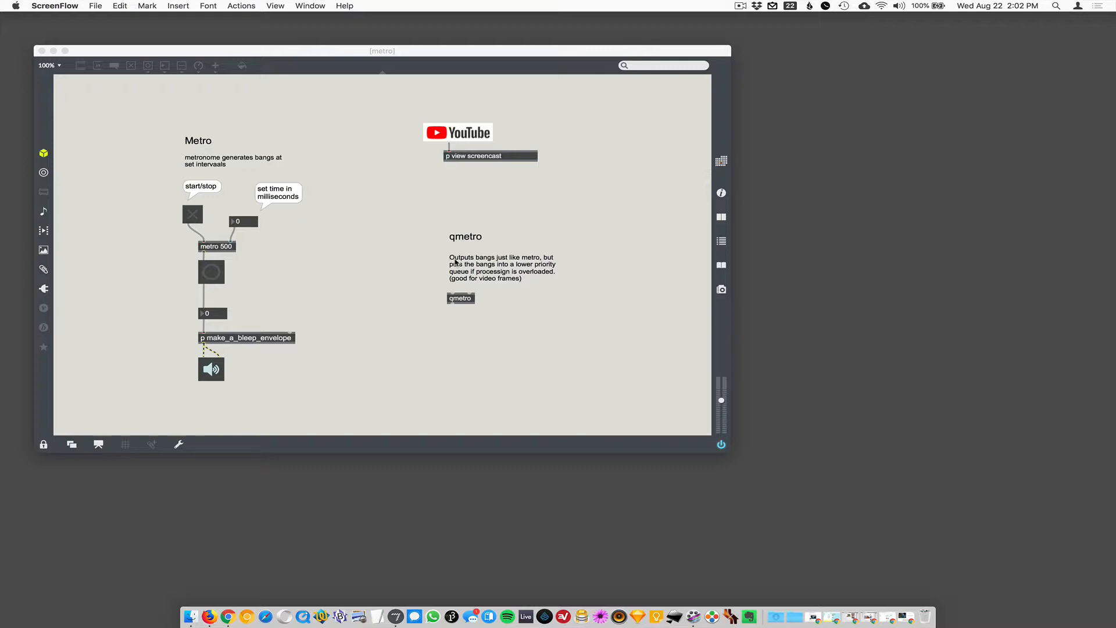
mouse_move(516, 289)
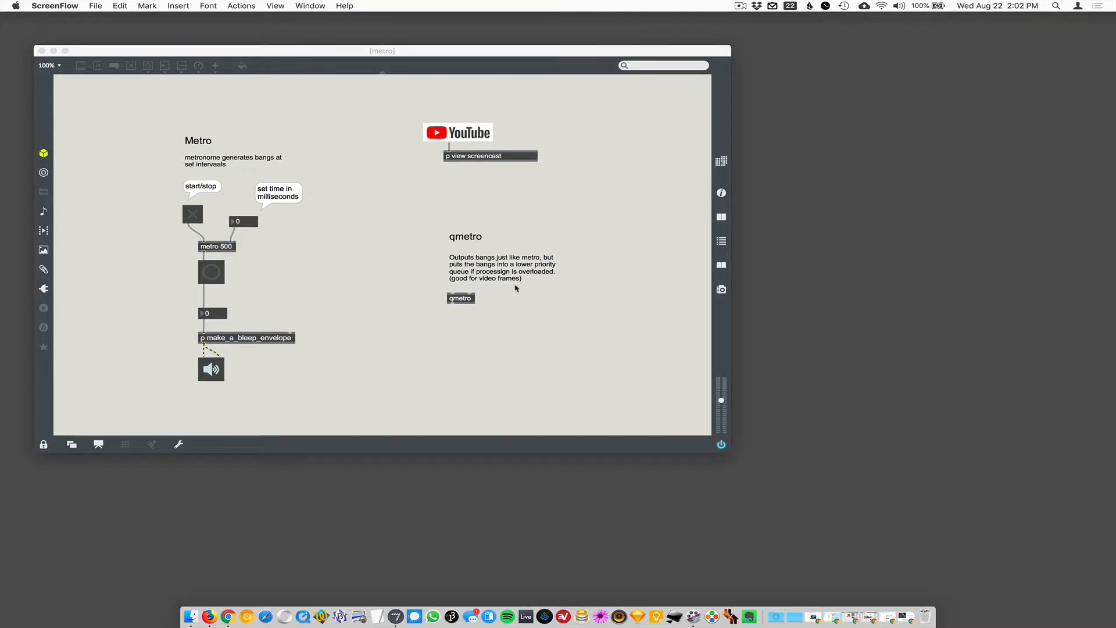
mouse_move(492, 281)
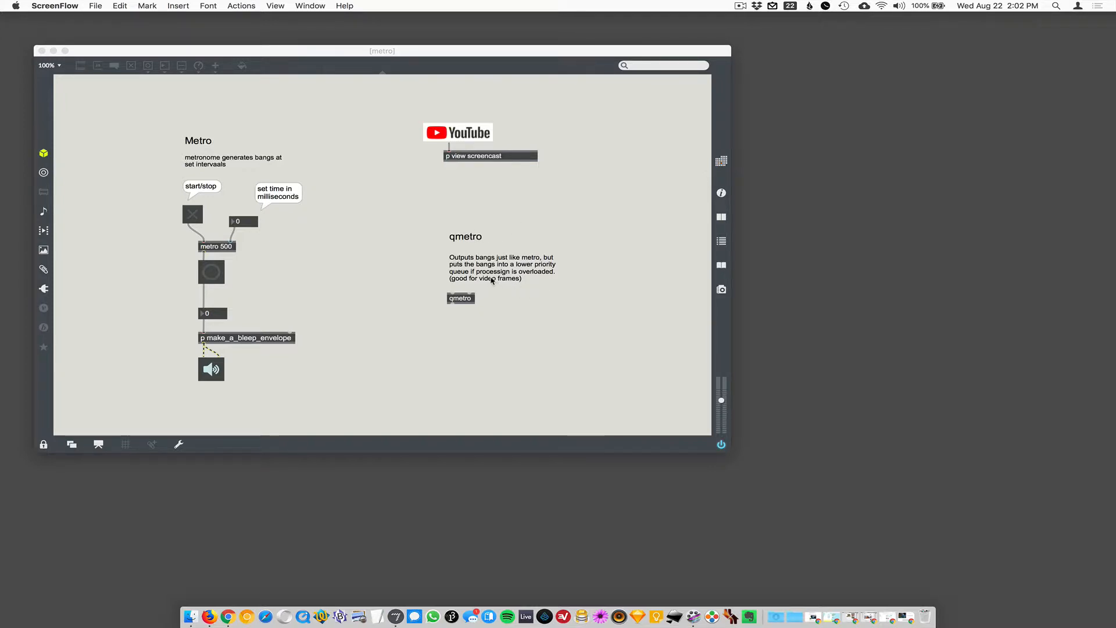
mouse_move(306, 210)
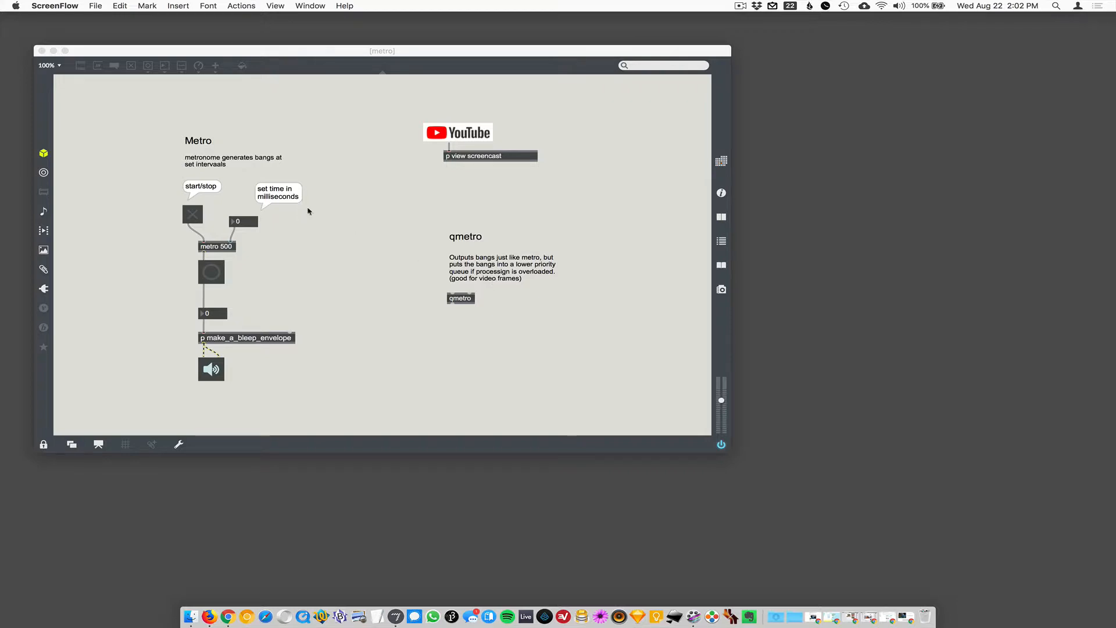
mouse_move(201, 268)
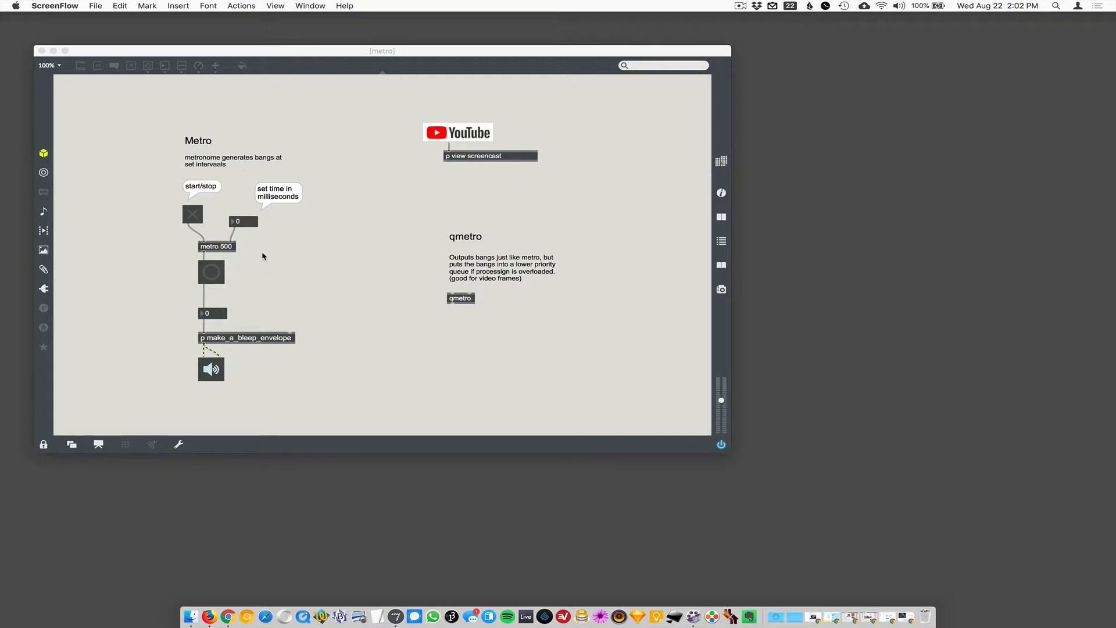
mouse_move(229, 247)
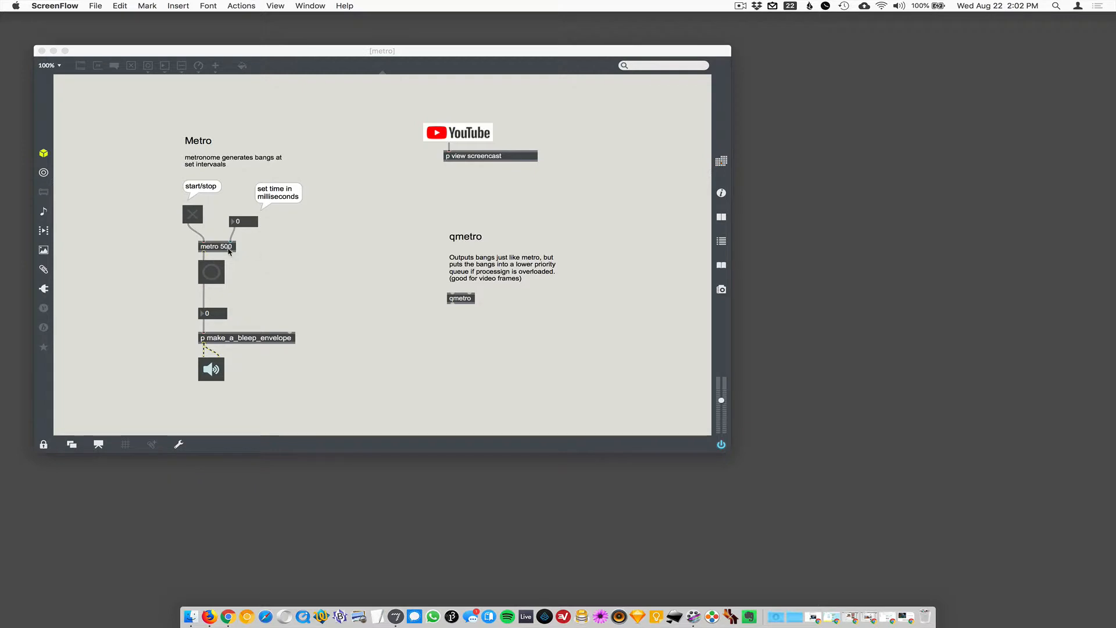
mouse_move(433, 295)
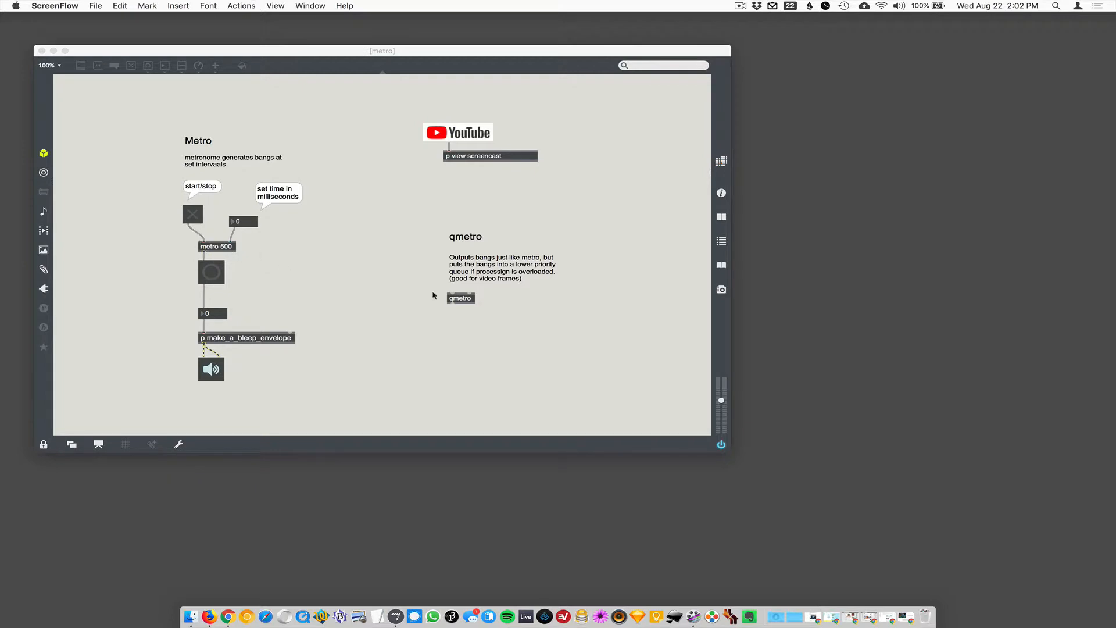
mouse_move(430, 218)
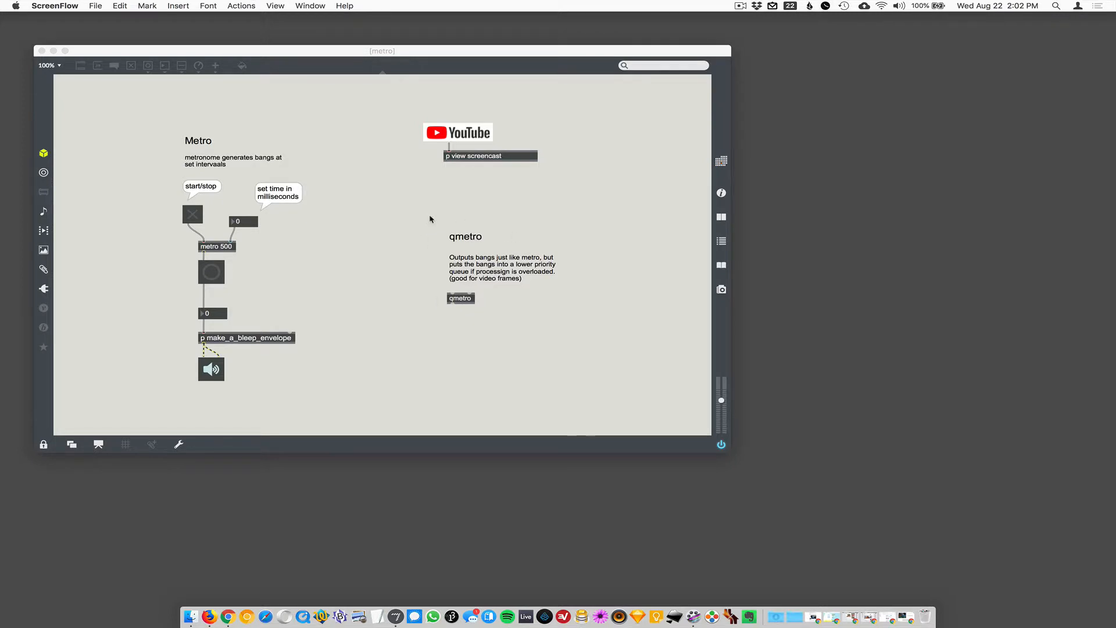
mouse_move(290, 228)
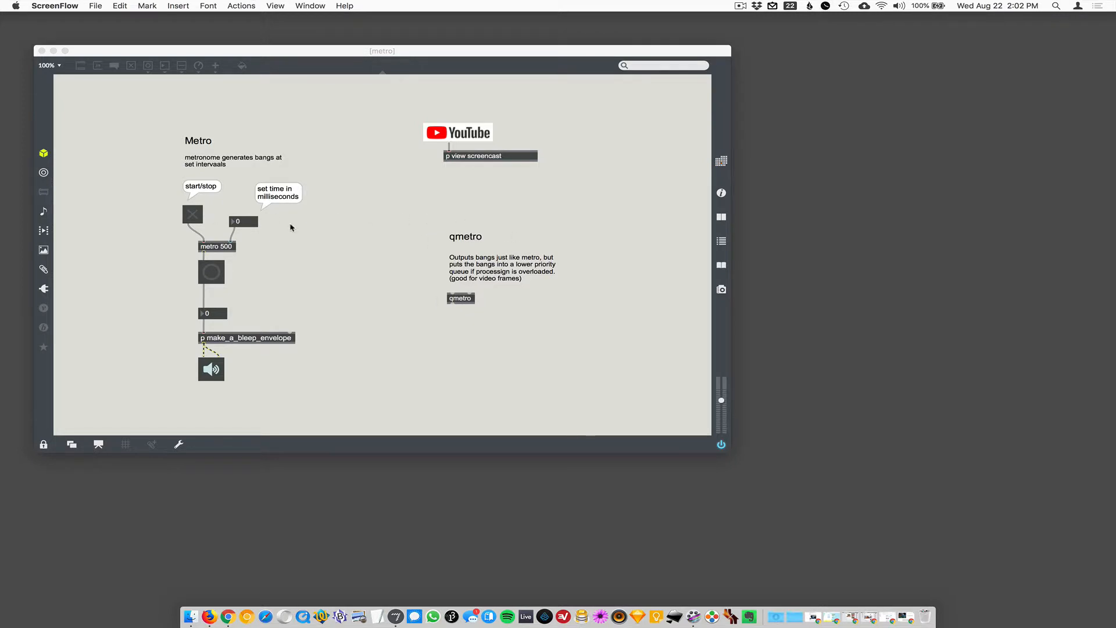
mouse_move(242, 170)
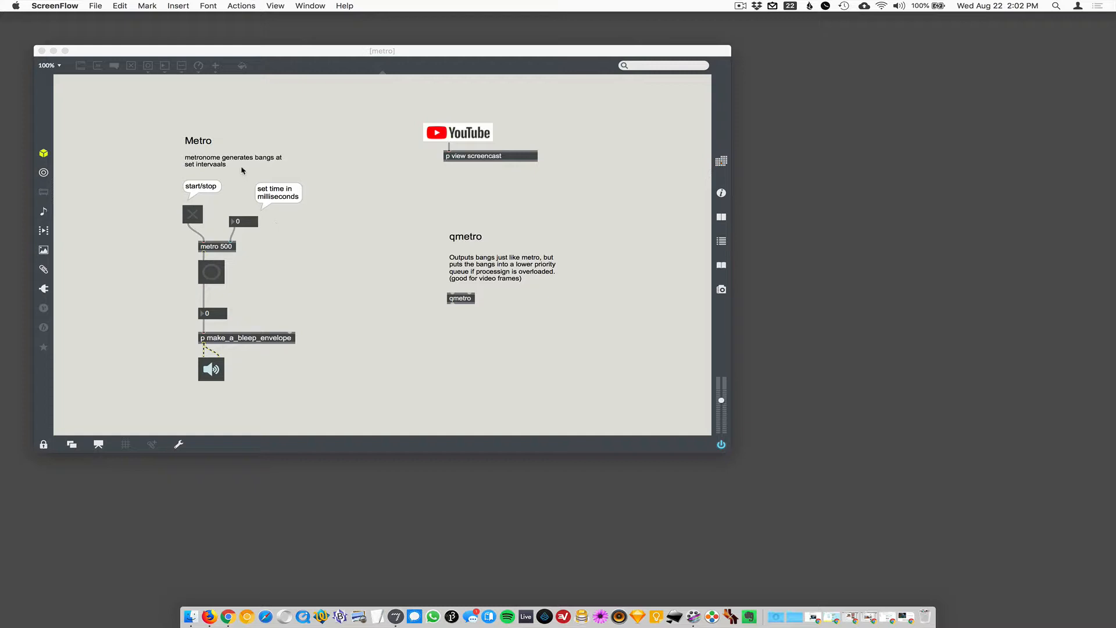
mouse_move(189, 226)
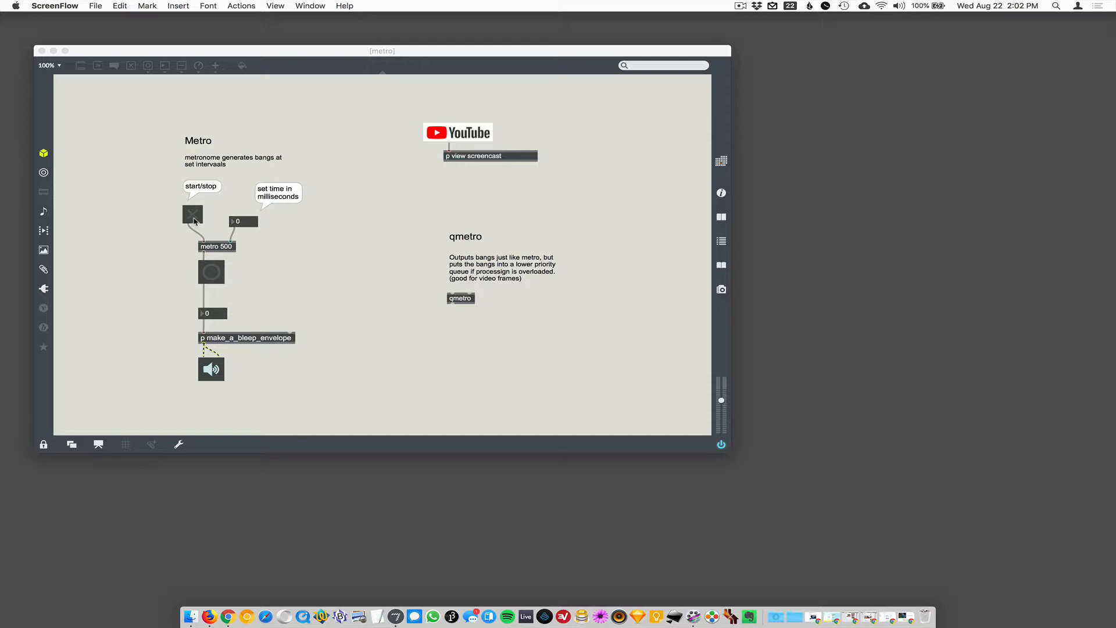
Set the tone number box feeding p make_a_bleep_envelope to 80.
click(192, 214)
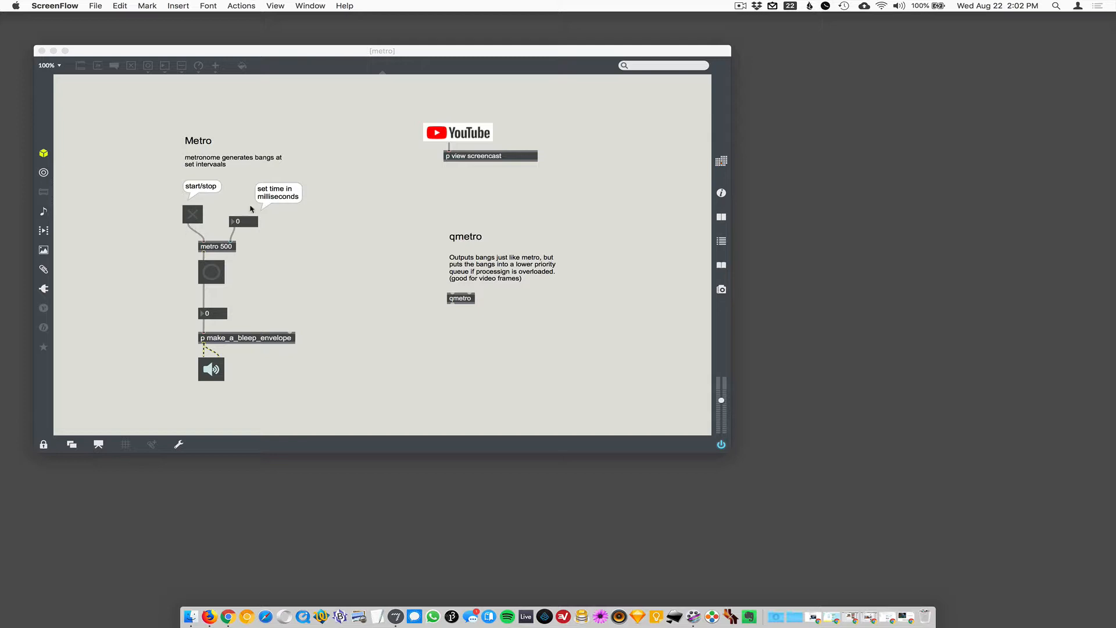
mouse_move(226, 234)
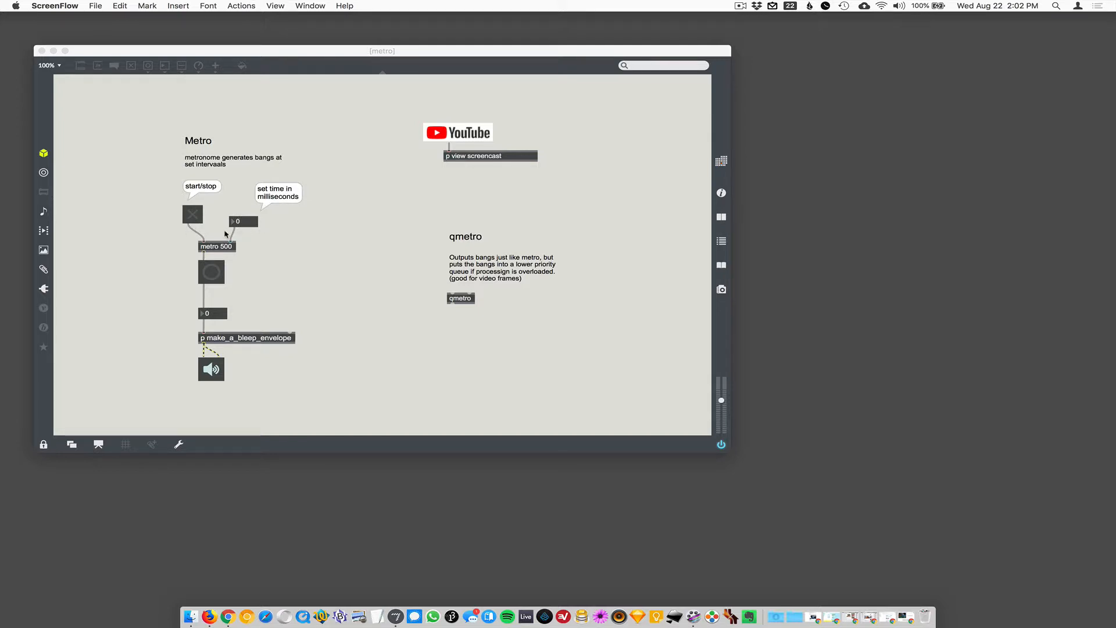
mouse_move(220, 252)
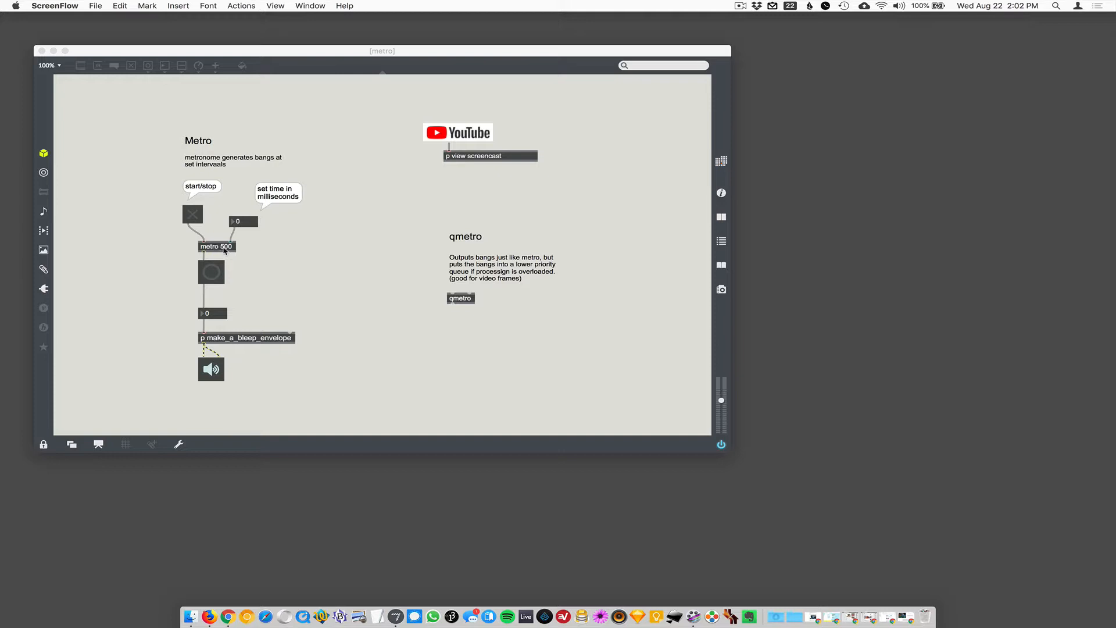
mouse_move(245, 242)
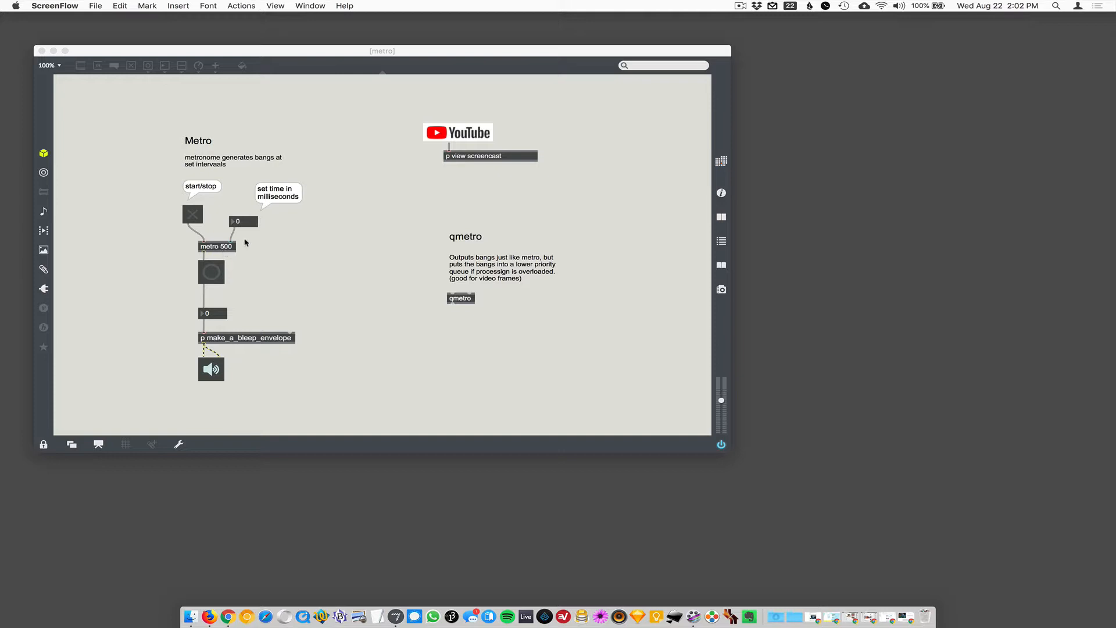
mouse_move(251, 244)
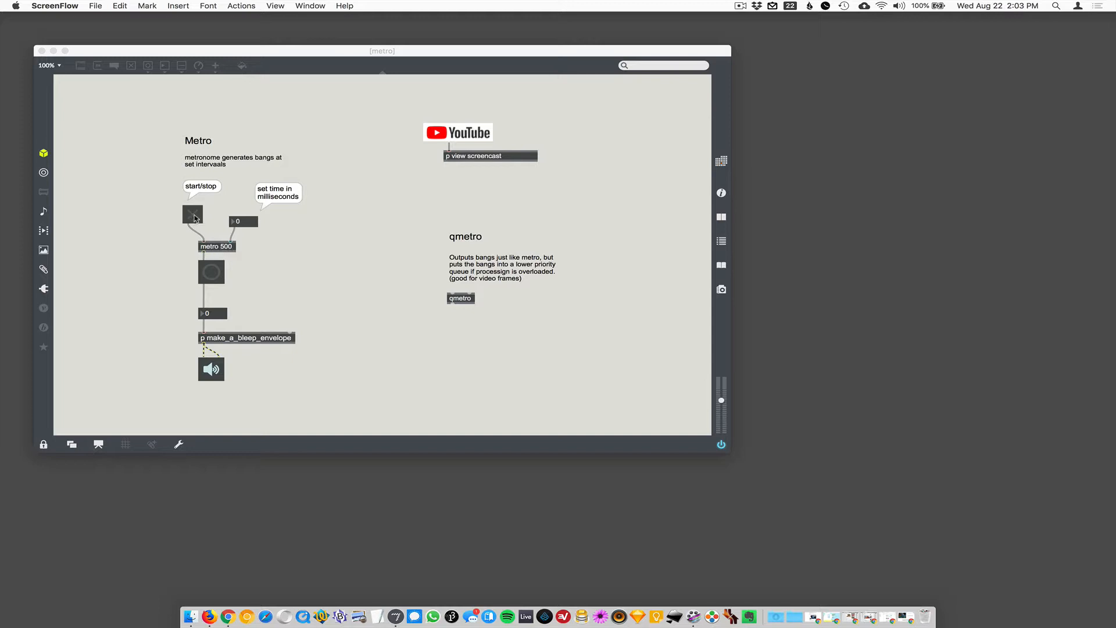
click(192, 215)
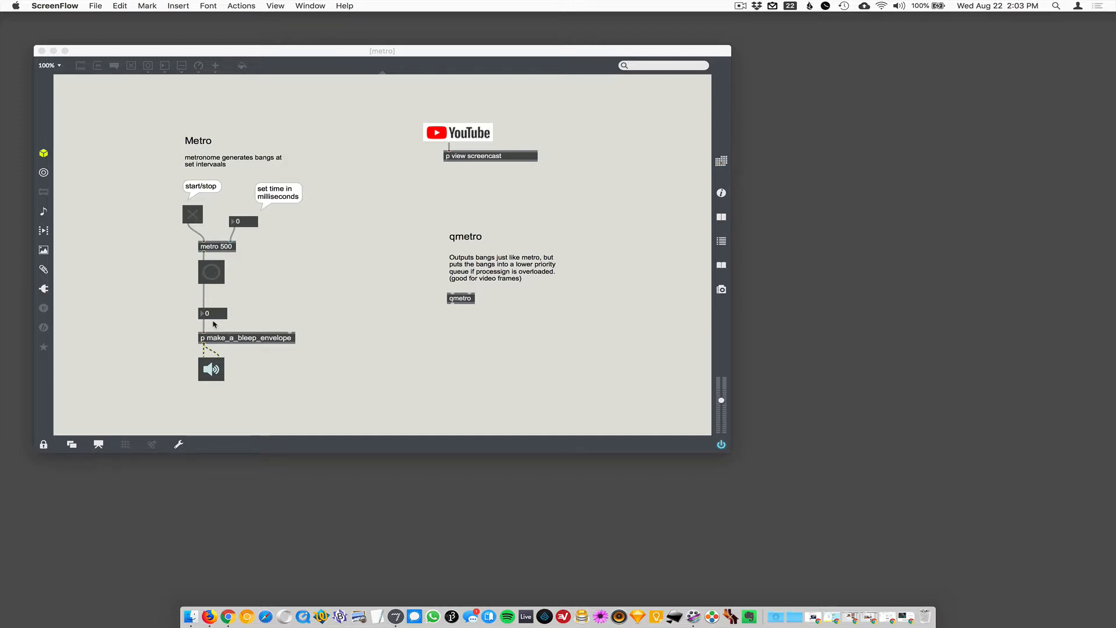
double_click(246, 338)
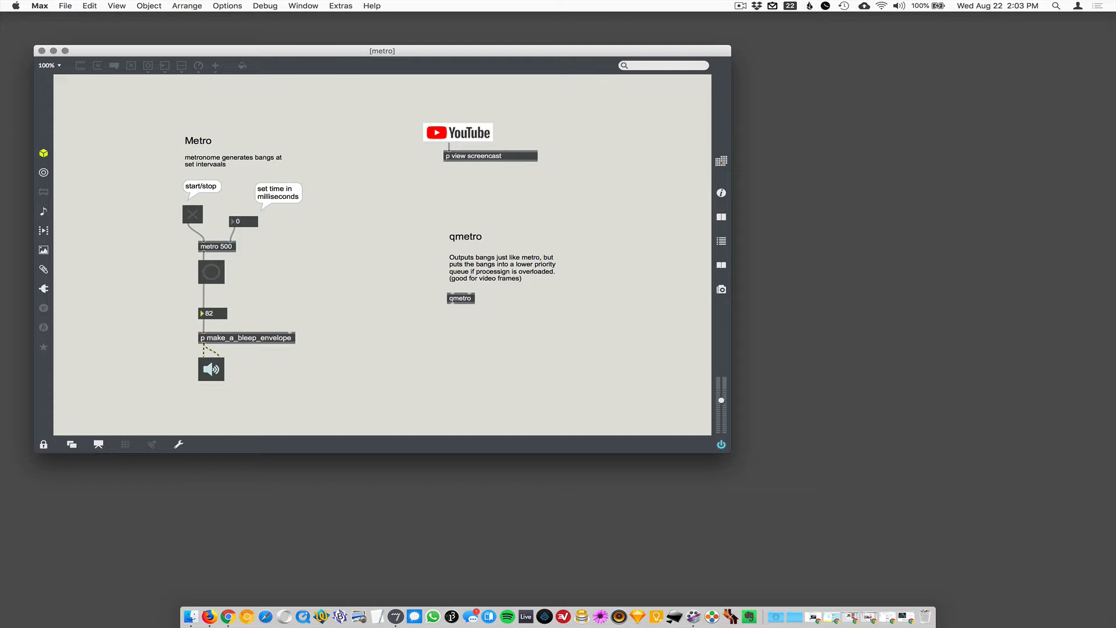
click(212, 271)
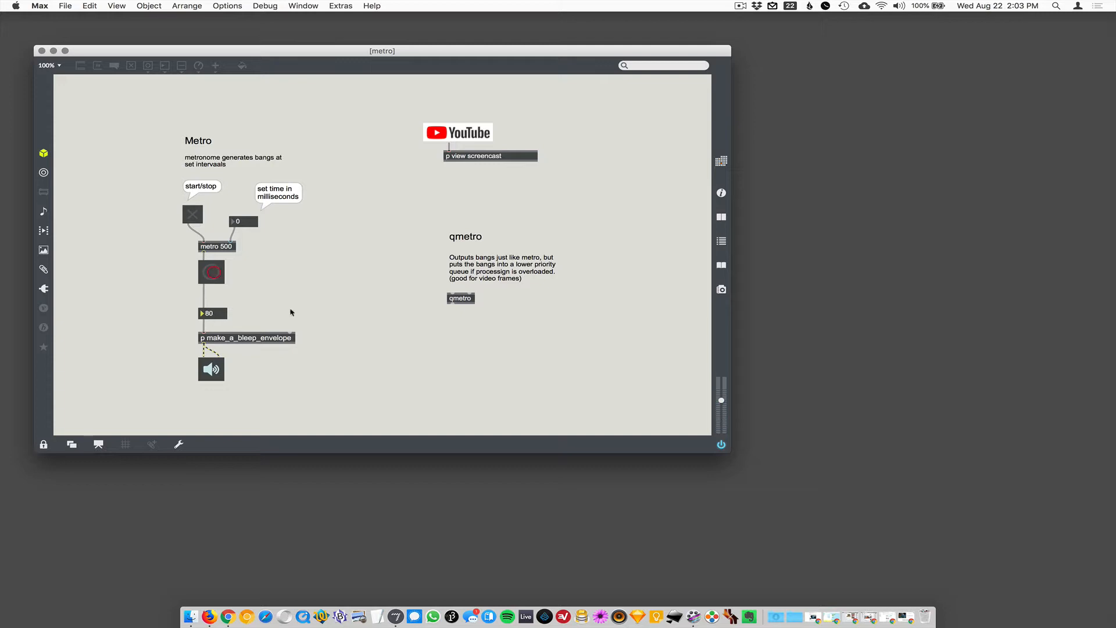
Switch the metro toggle on so the bleep repeats at the 500 ms interval.
click(192, 214)
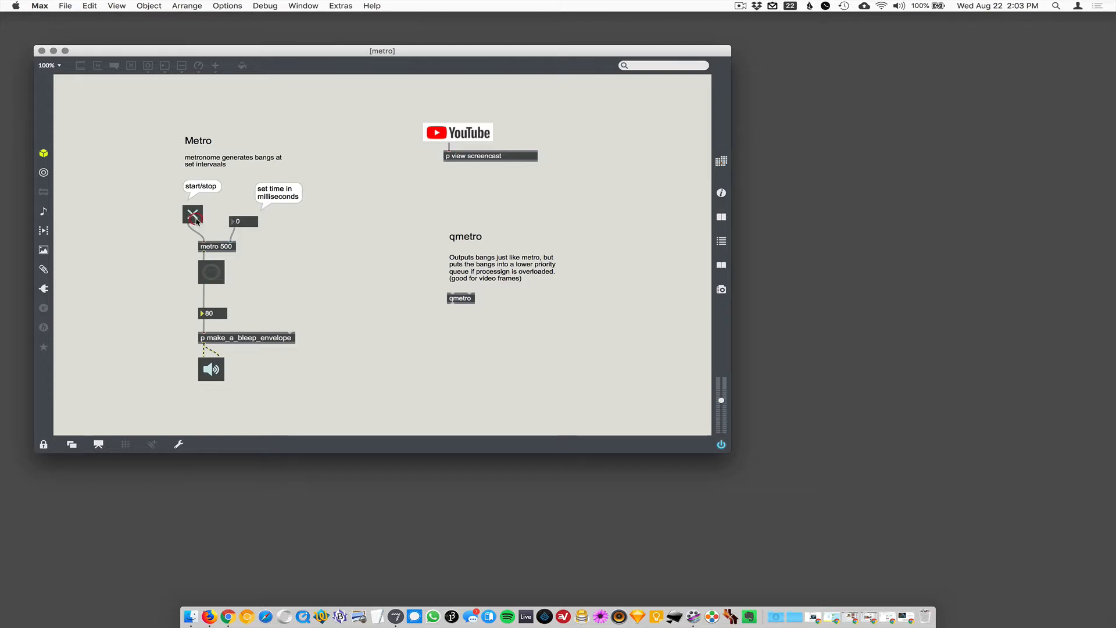
click(192, 214)
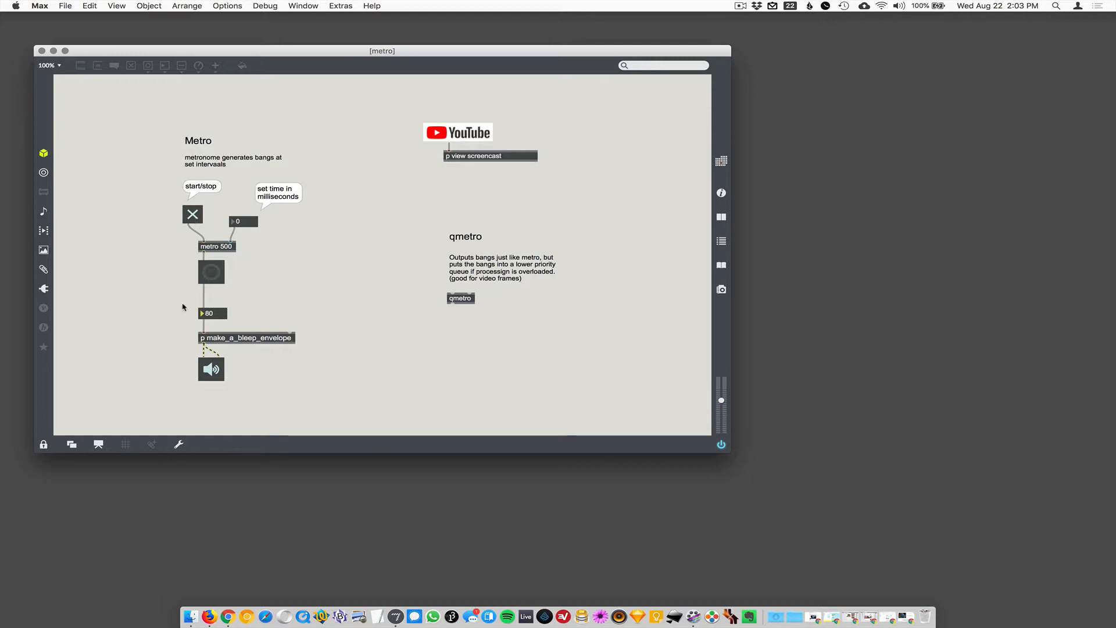
mouse_move(235, 255)
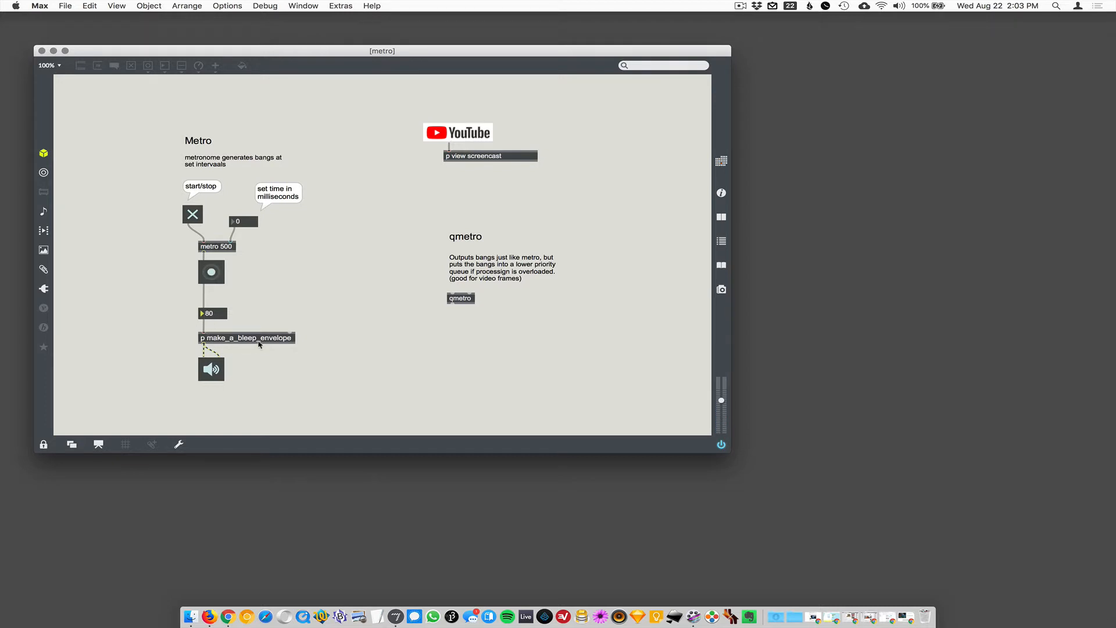
click(211, 272)
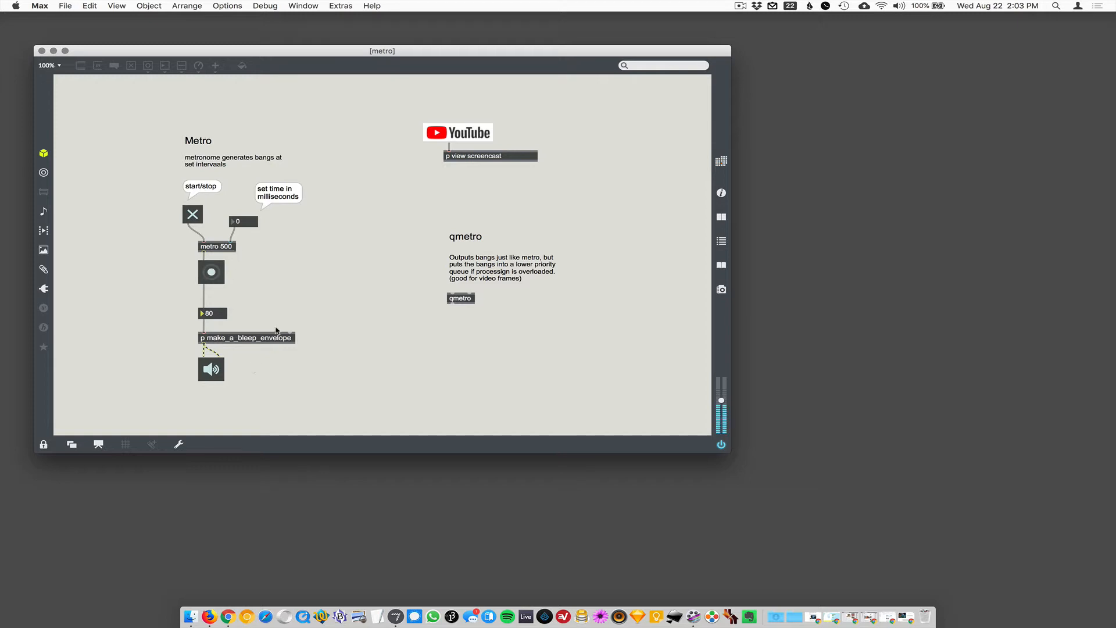
click(211, 272)
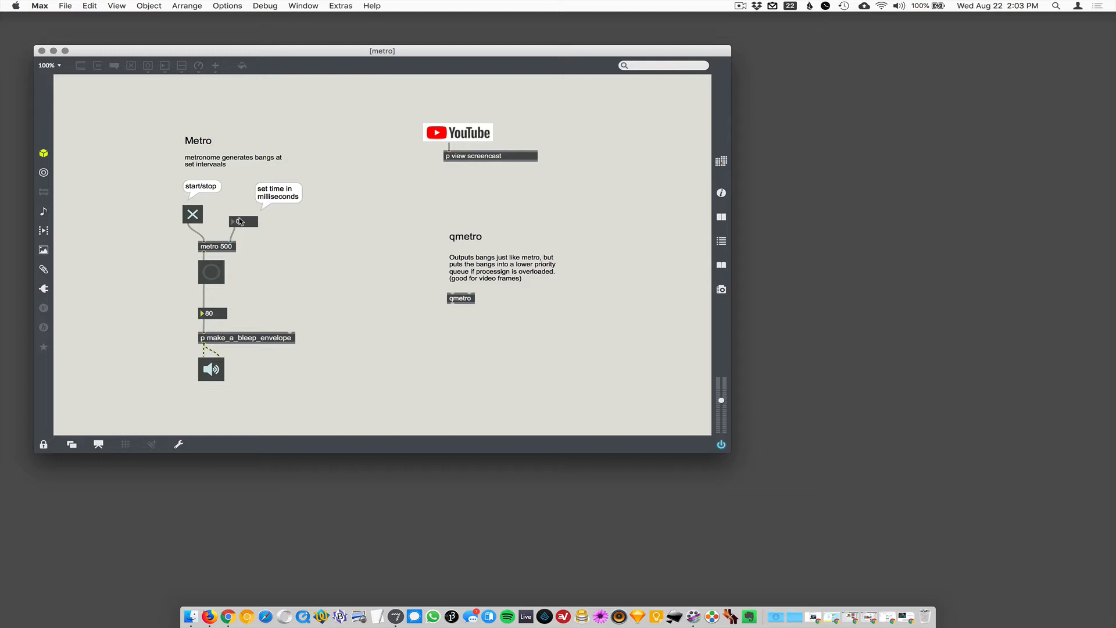
Drag the interval number box up to 1214 then down to 456 ms while metro runs.
click(192, 214)
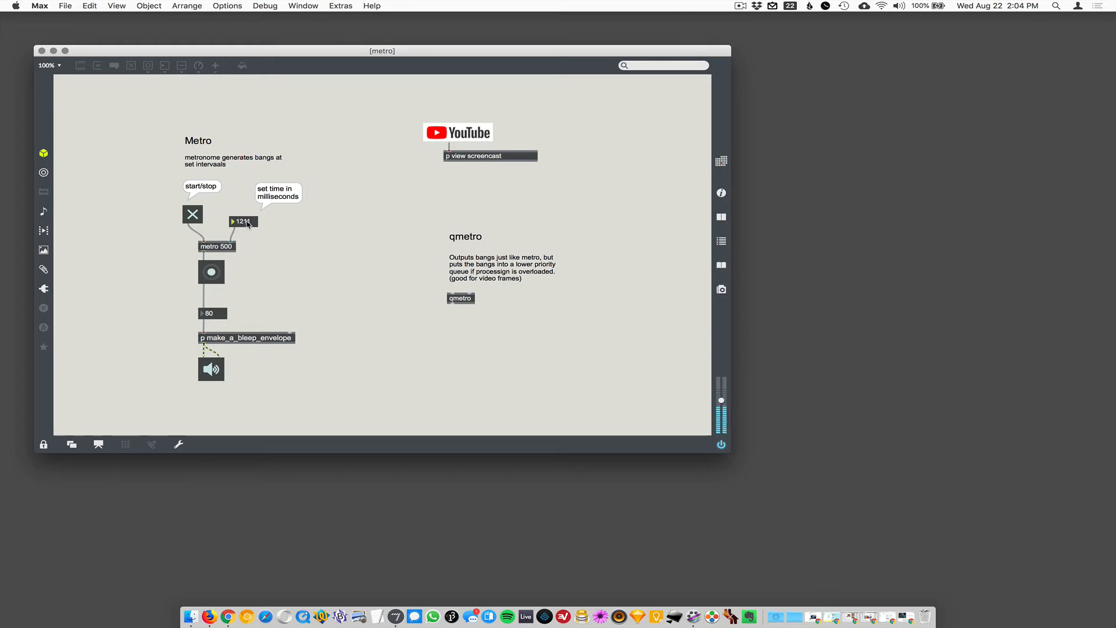
click(192, 214)
text(456)
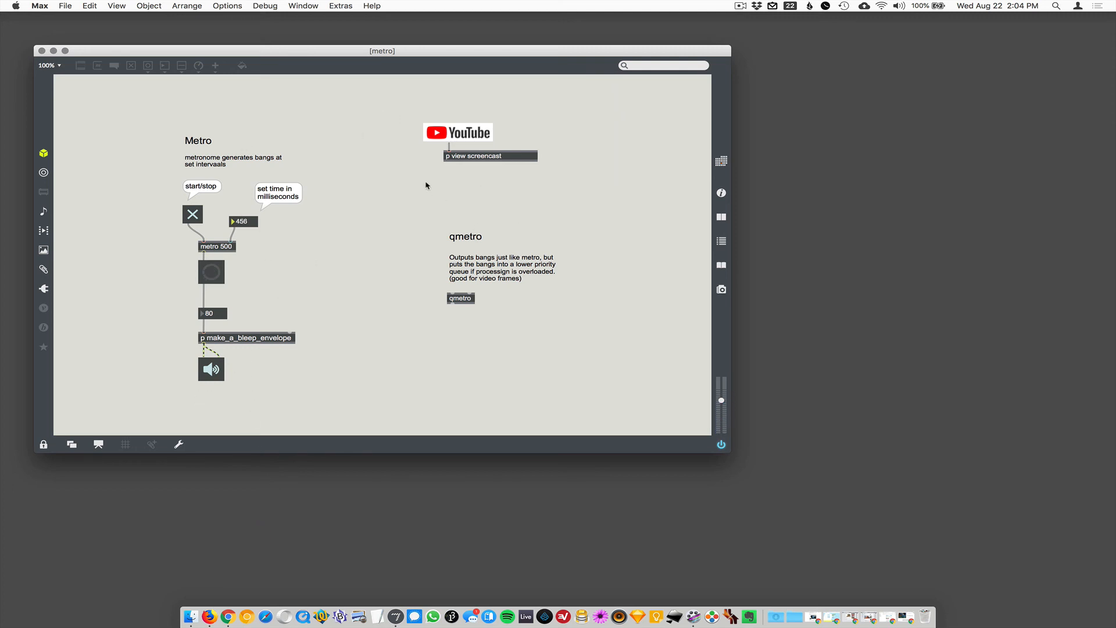
click(740, 6)
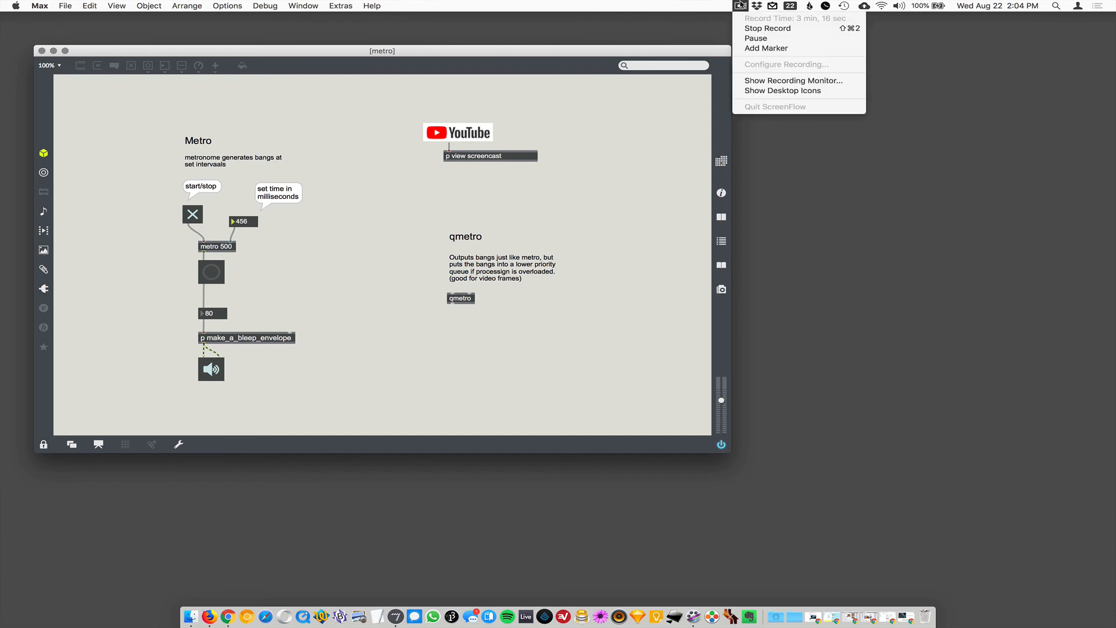